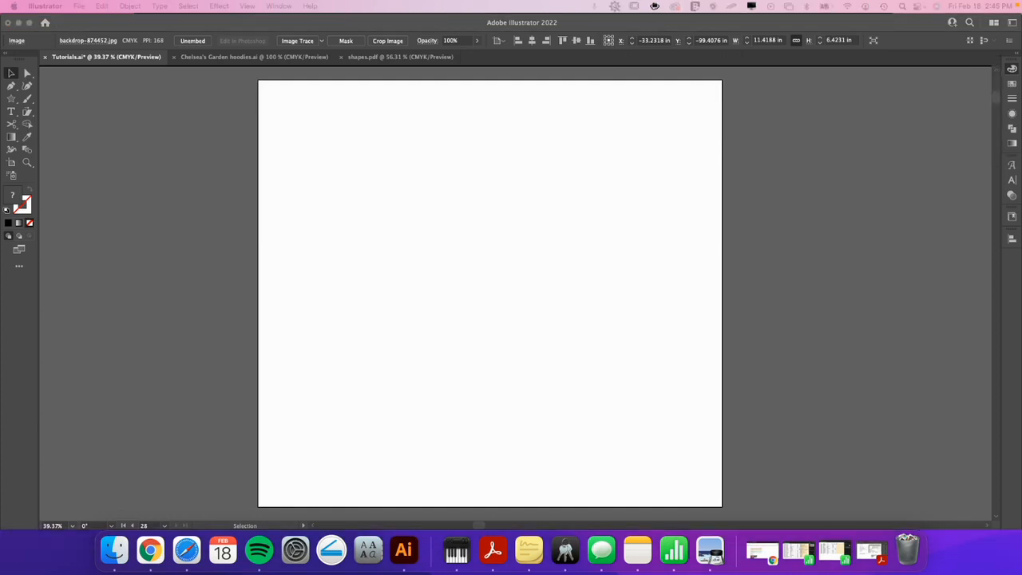
mouse_move(581, 281)
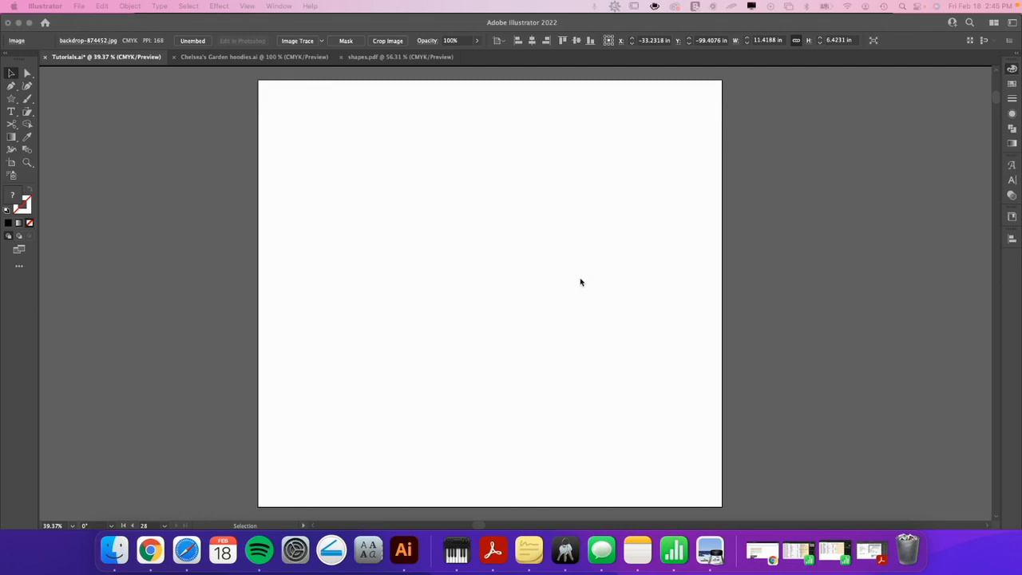
mouse_move(449, 325)
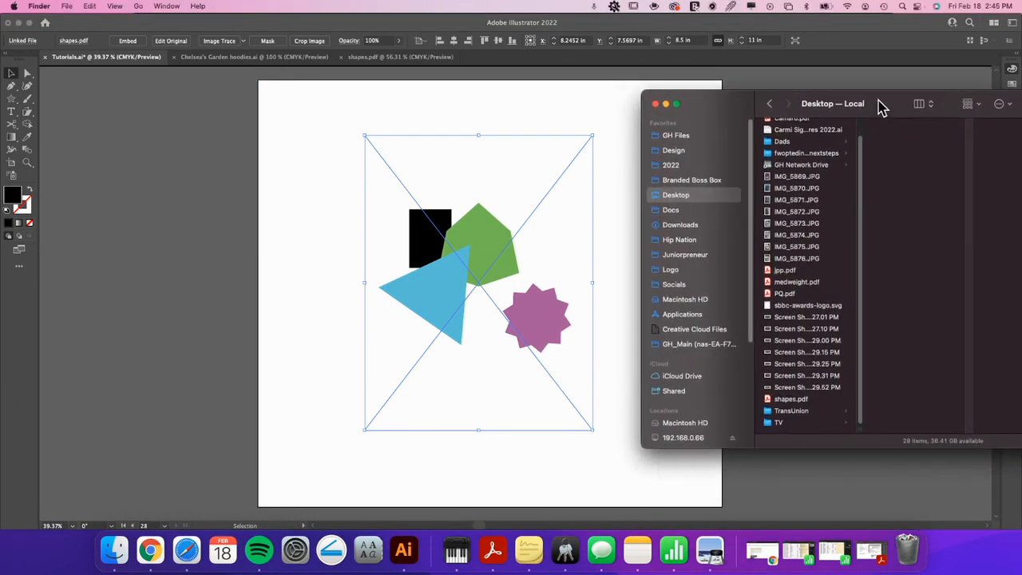
mouse_move(733, 191)
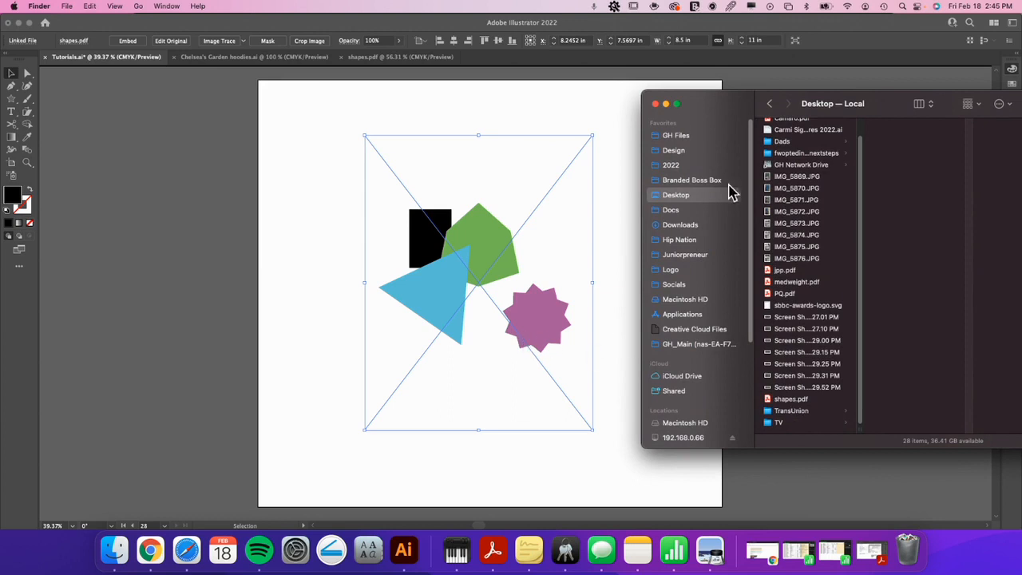
Step: Close the Finder window and cancel a second File > Place without placing anything
click(655, 103)
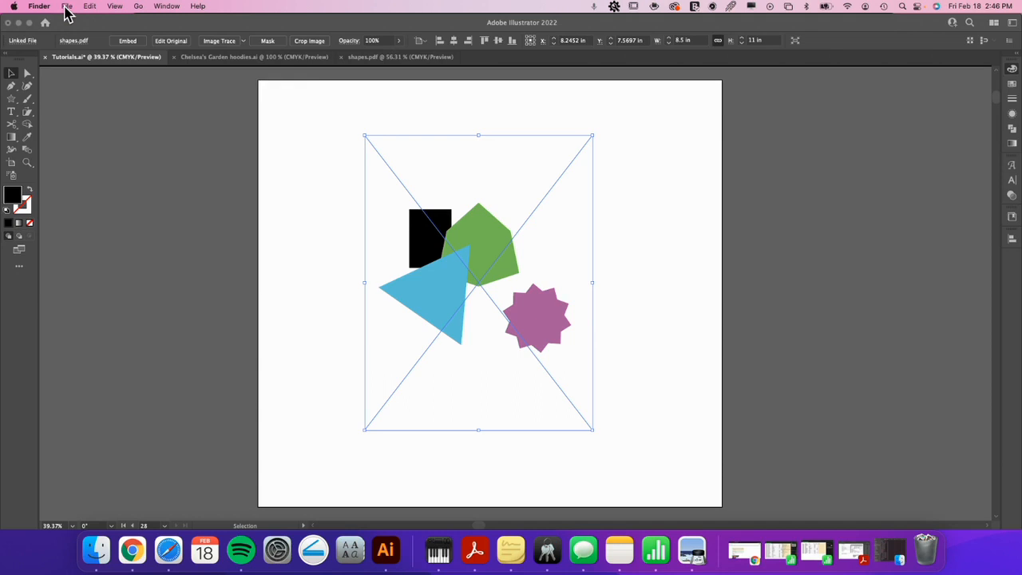
click(67, 6)
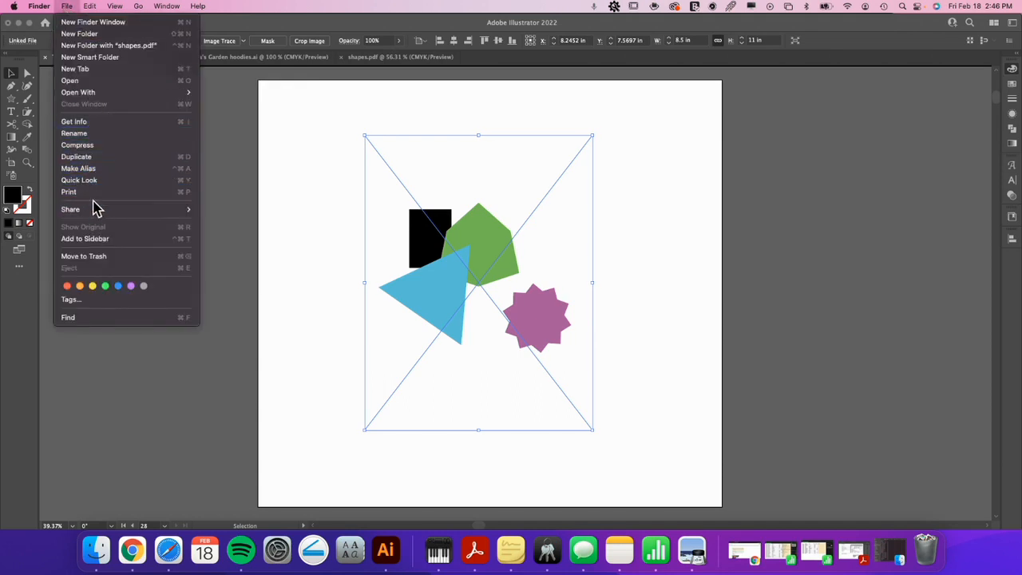
mouse_move(67, 7)
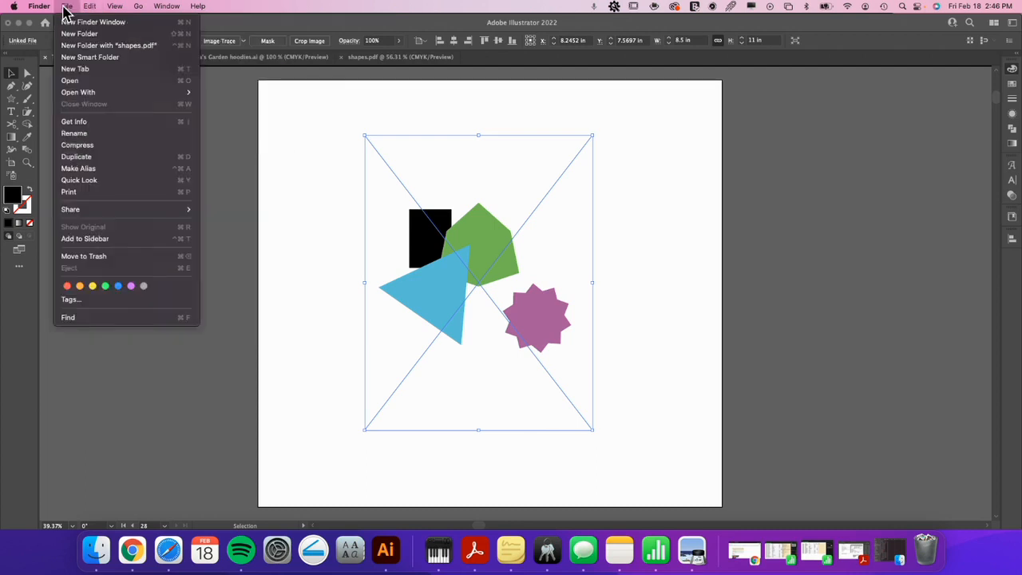
mouse_move(225, 142)
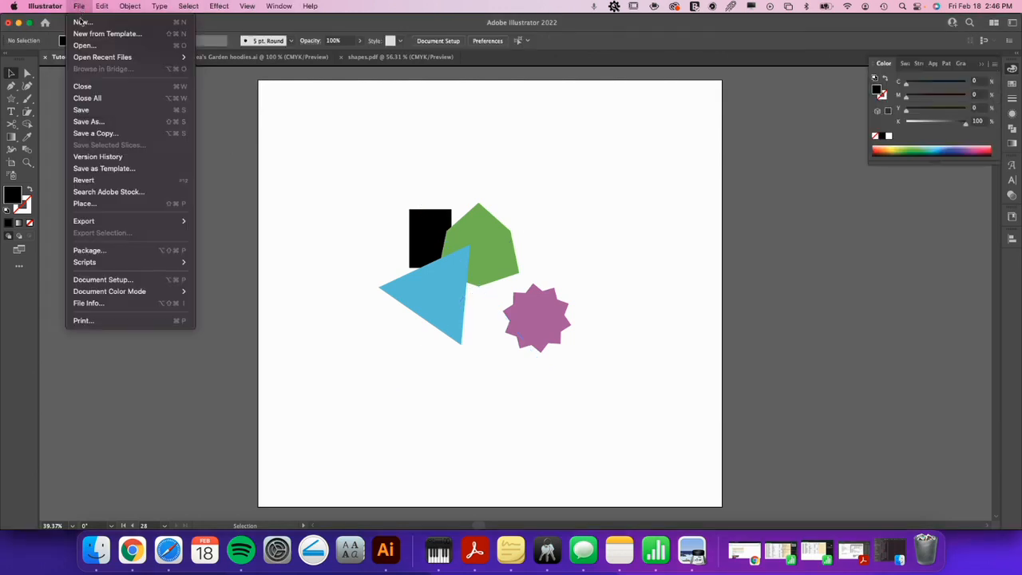
mouse_move(84, 320)
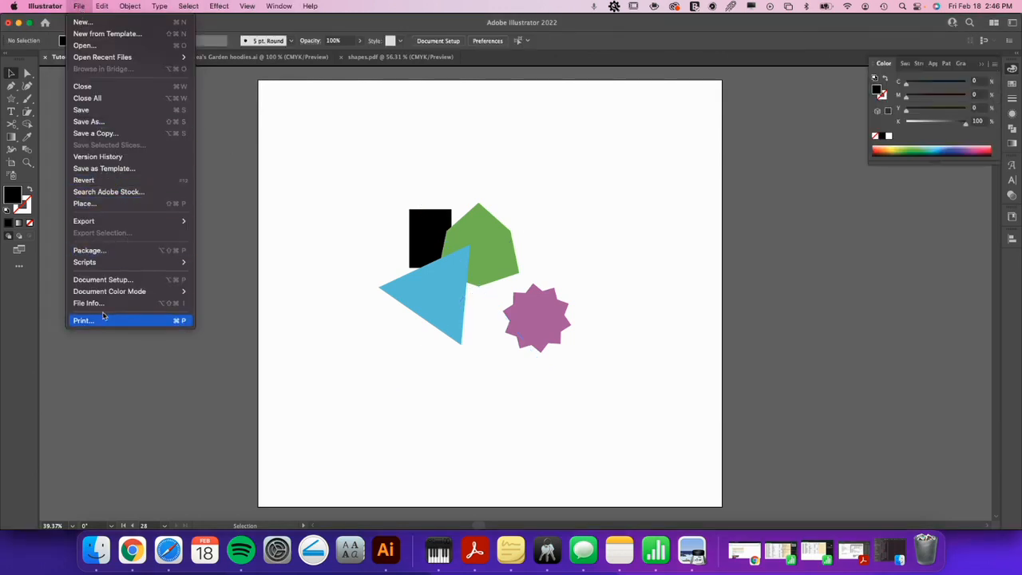
click(101, 5)
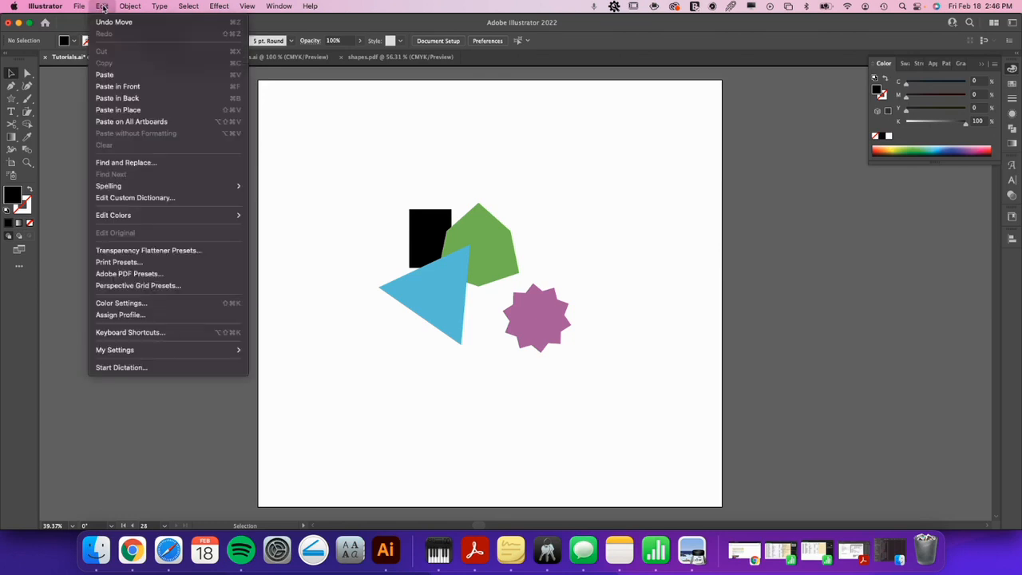
click(79, 6)
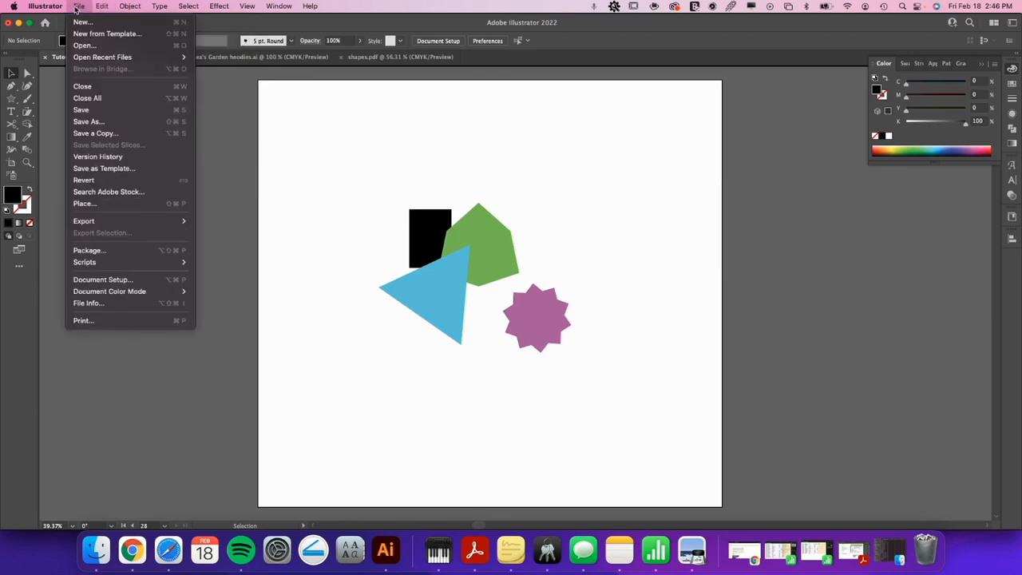
mouse_move(83, 204)
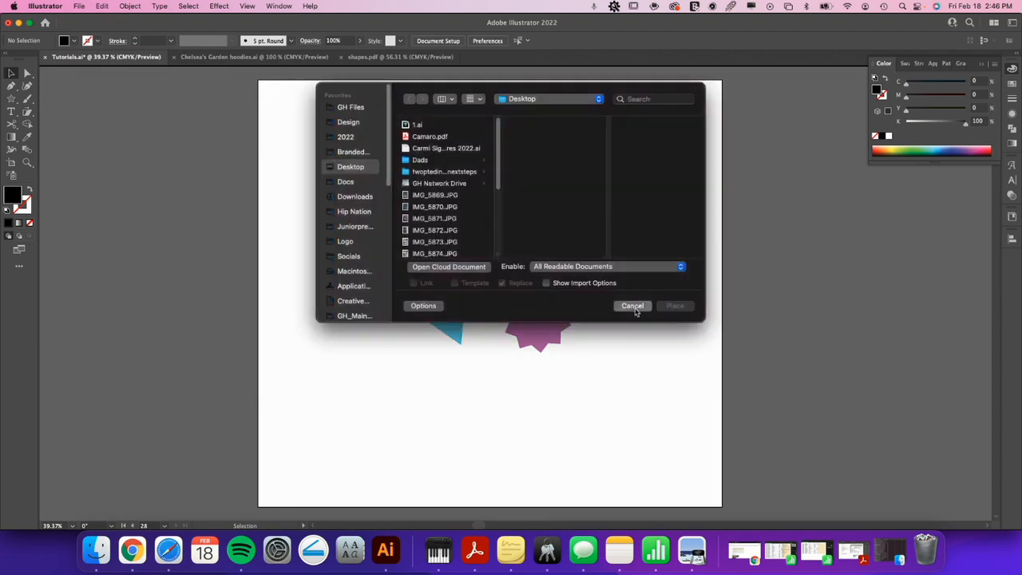
click(632, 305)
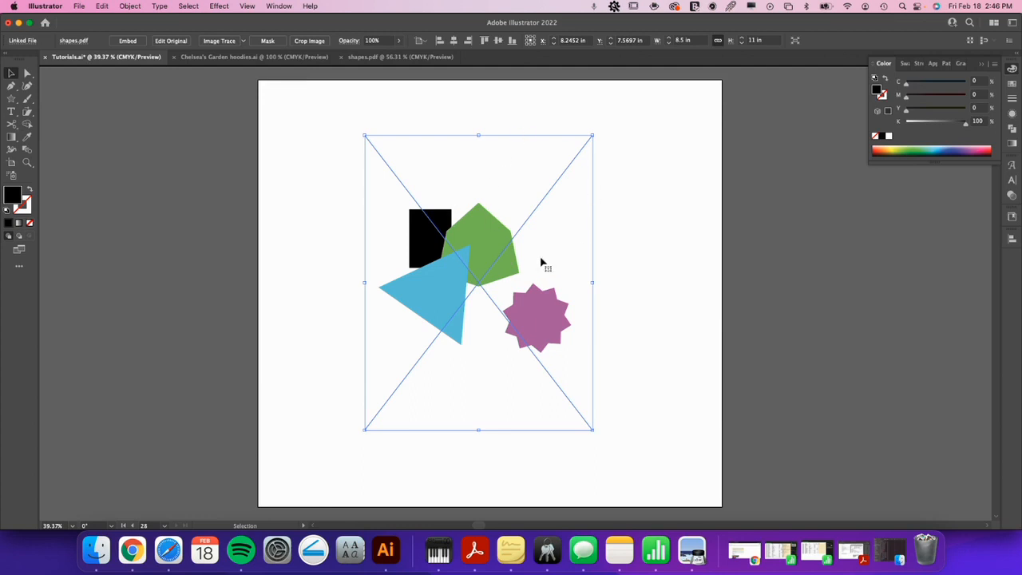
mouse_move(523, 274)
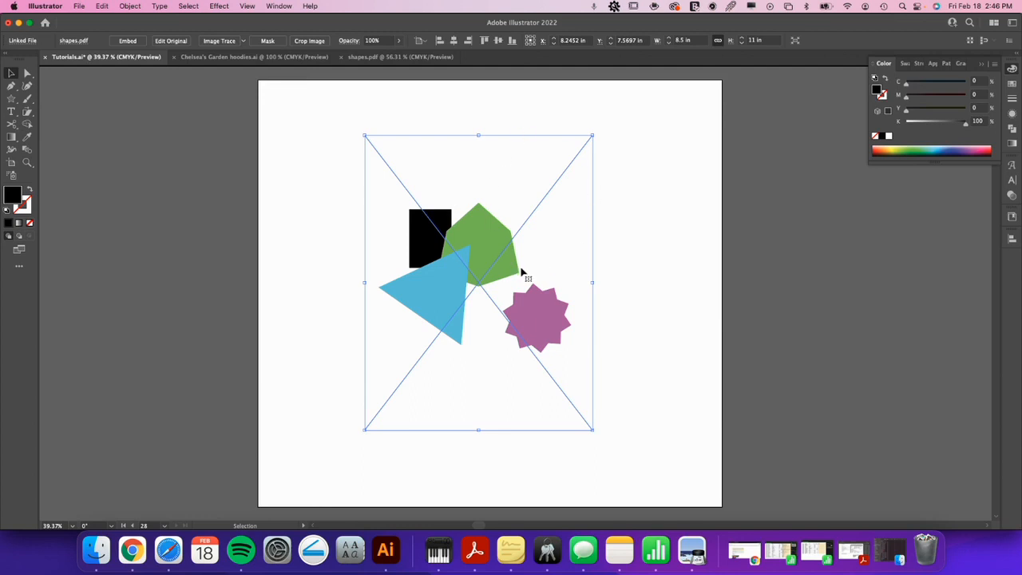
mouse_move(563, 373)
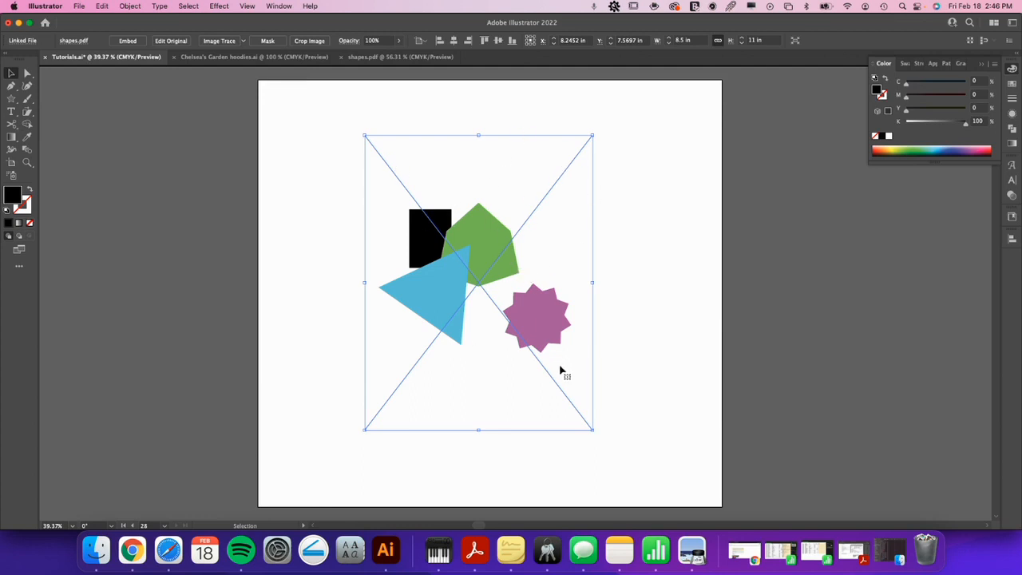
mouse_move(570, 365)
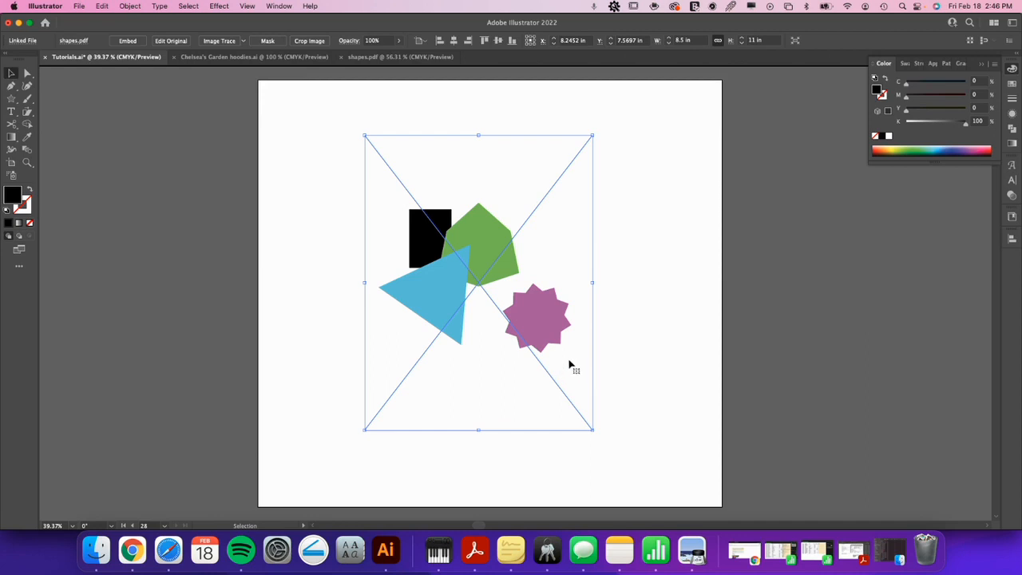
mouse_move(676, 349)
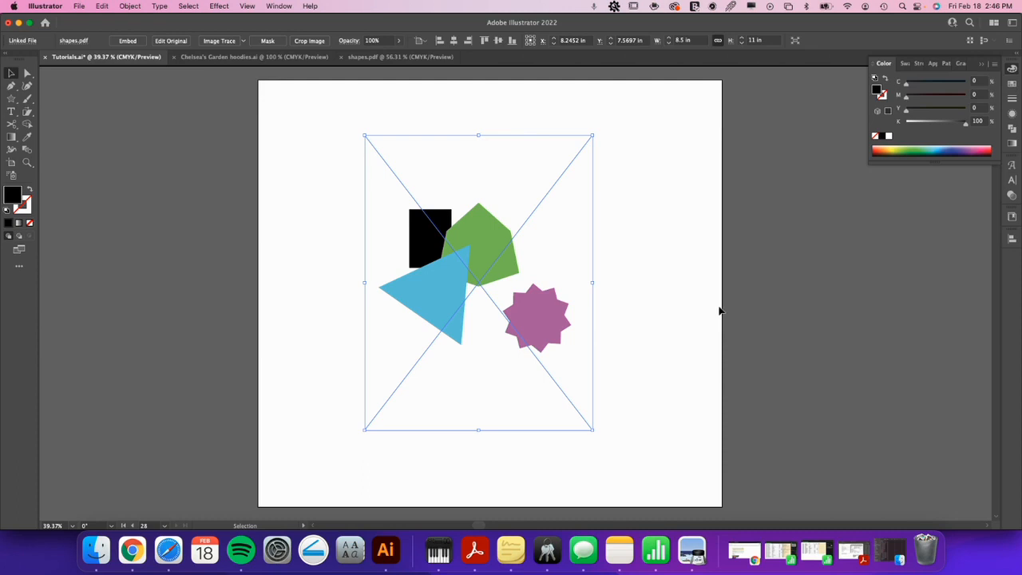
mouse_move(660, 297)
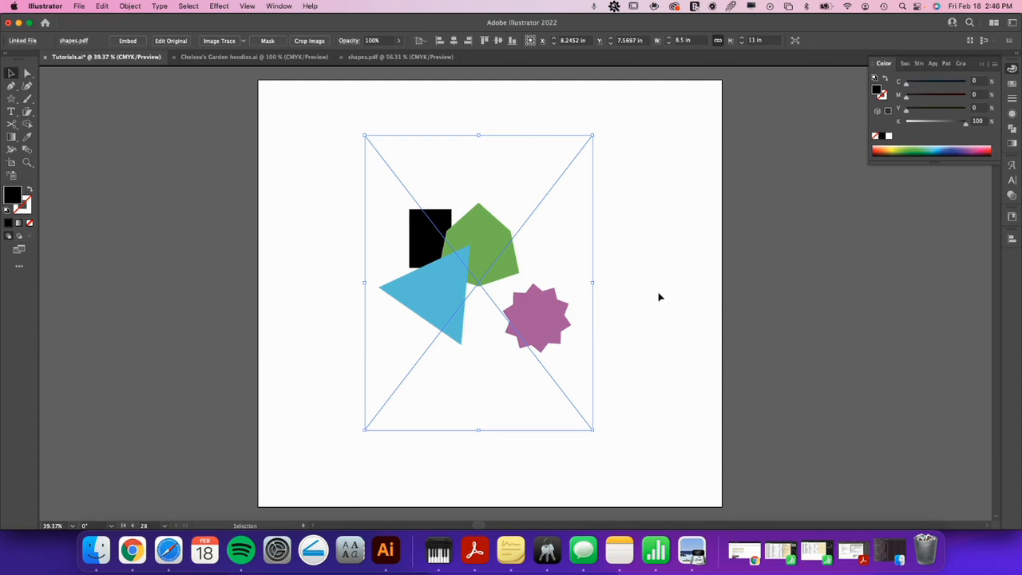
mouse_move(652, 294)
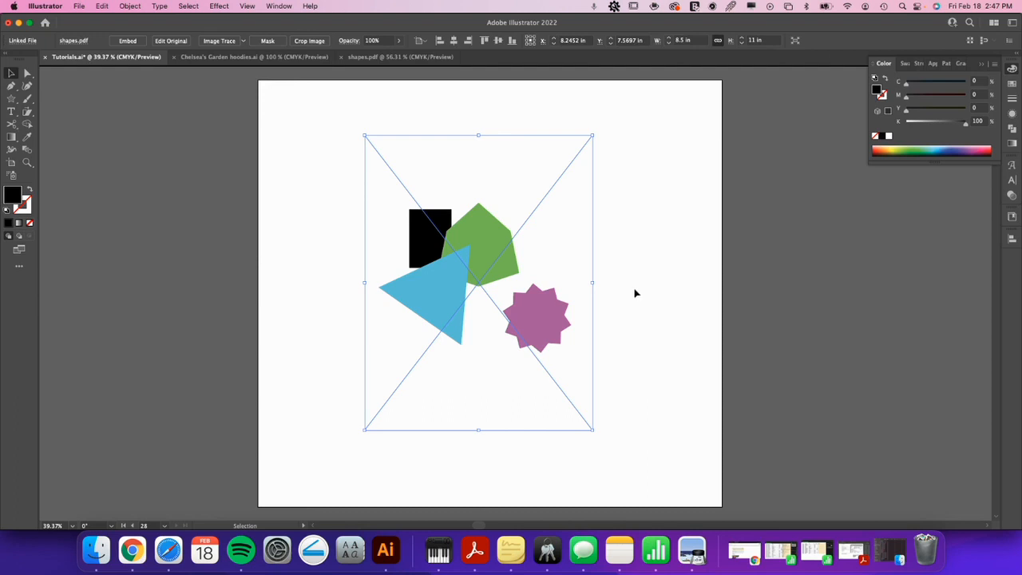
mouse_move(635, 194)
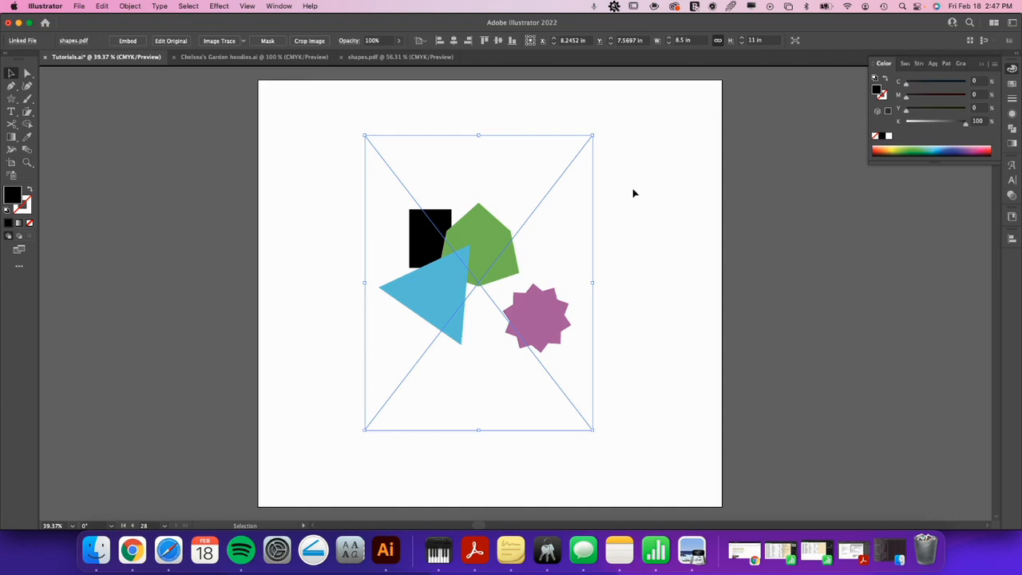
mouse_move(480, 275)
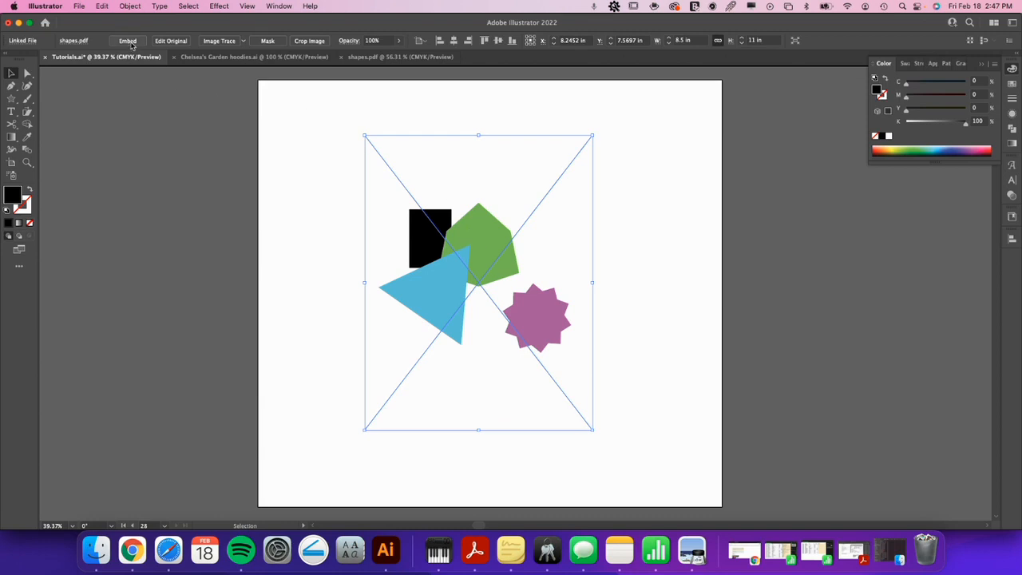
Step: Embed the linked shapes PDF, then cancel the Offset Path dialog without applying it
click(127, 41)
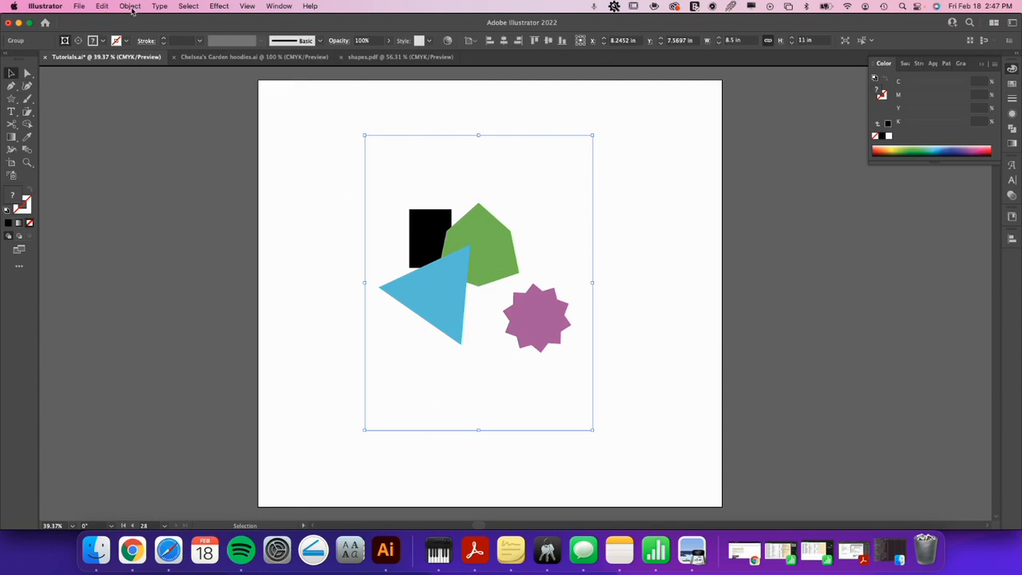
click(101, 7)
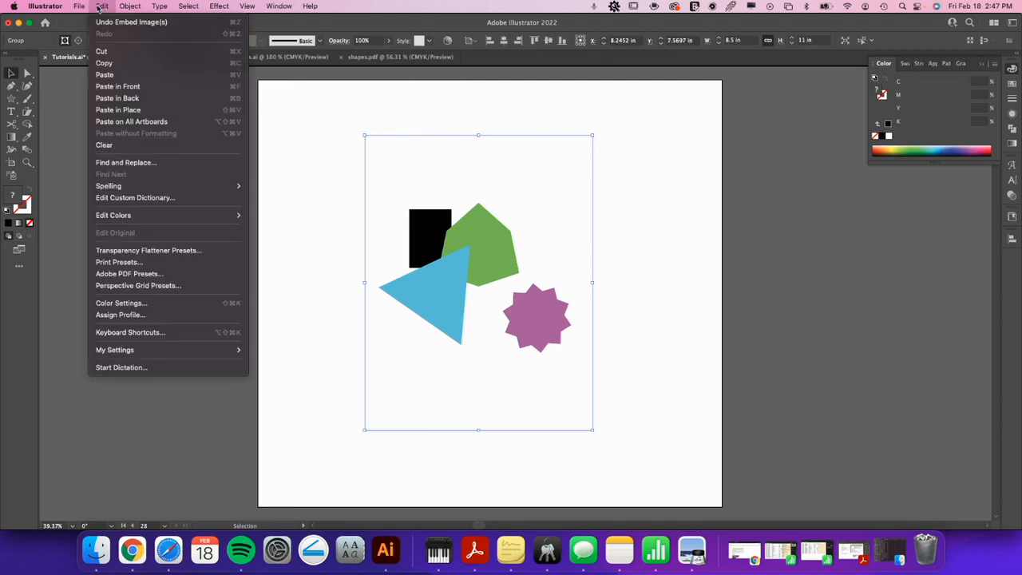
click(129, 6)
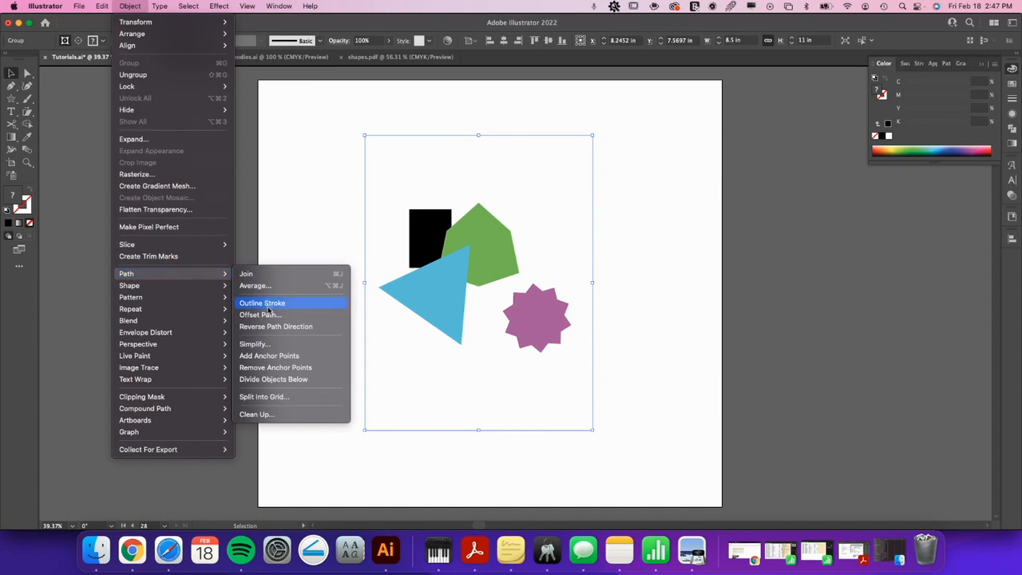
click(261, 314)
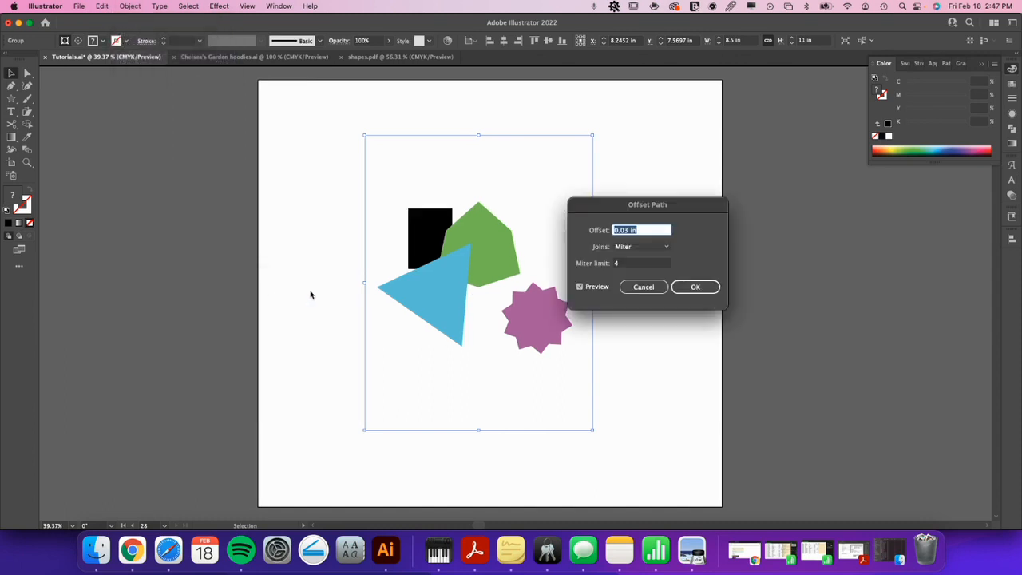
mouse_move(438, 311)
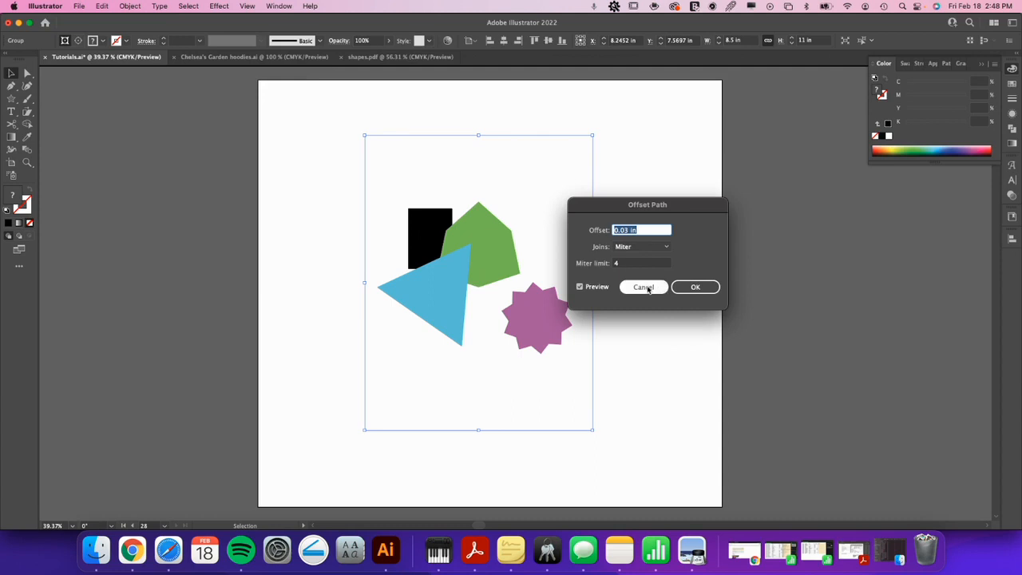
click(643, 287)
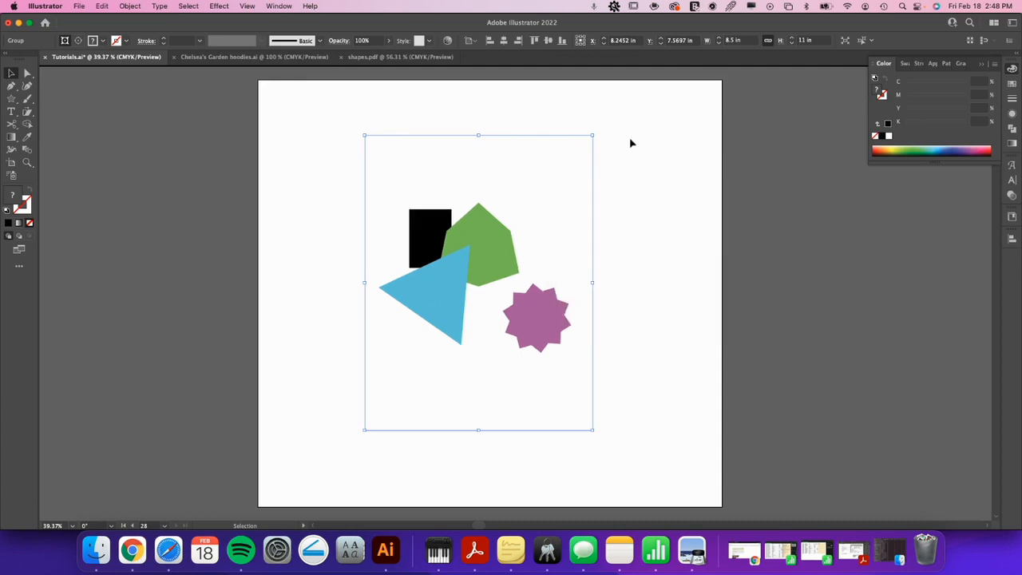
mouse_move(592, 150)
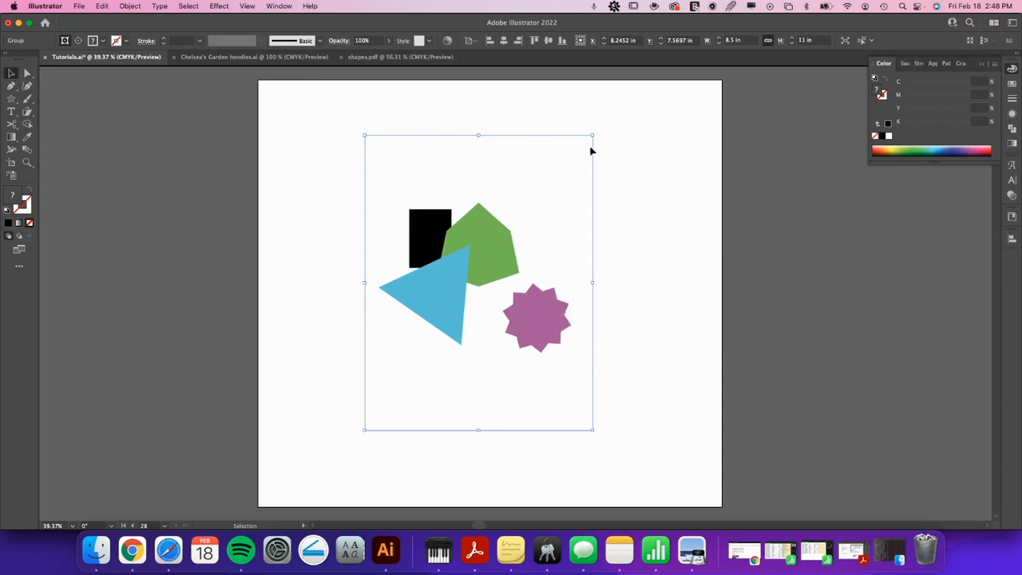
mouse_move(577, 182)
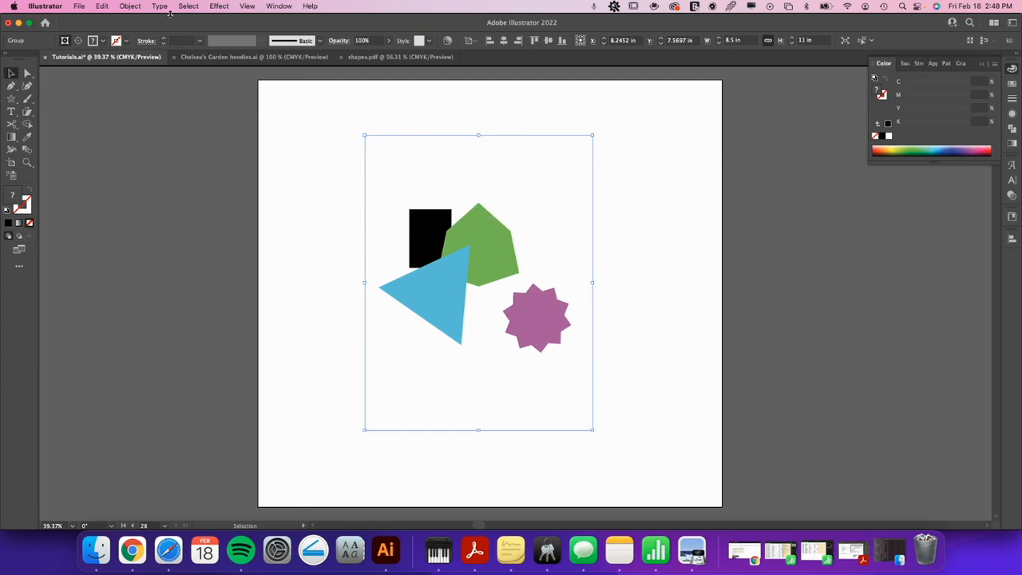
Step: Ungroup the embedded shapes into a clip group, testing Release Clipping Mask on the black square
click(102, 5)
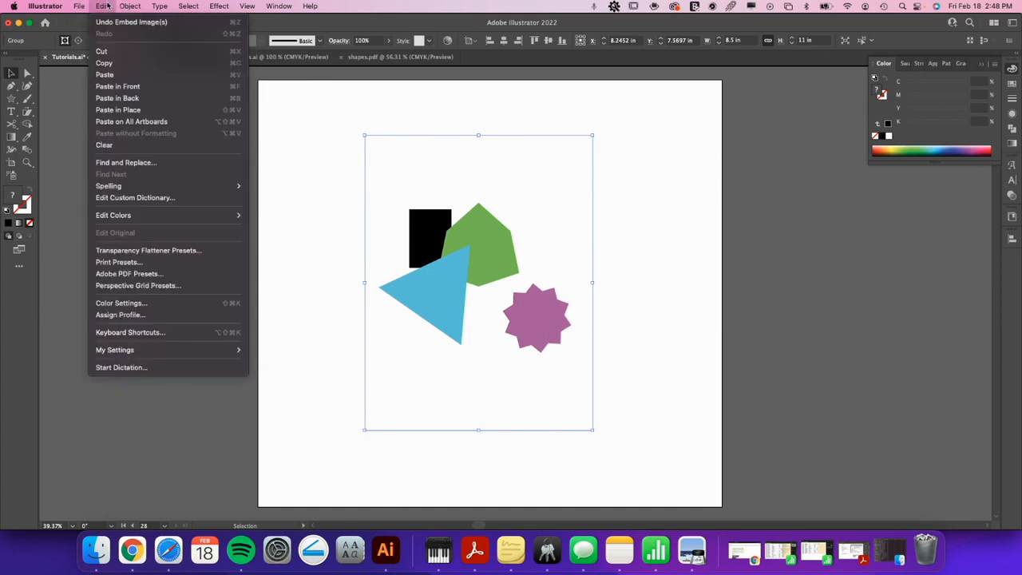
click(129, 5)
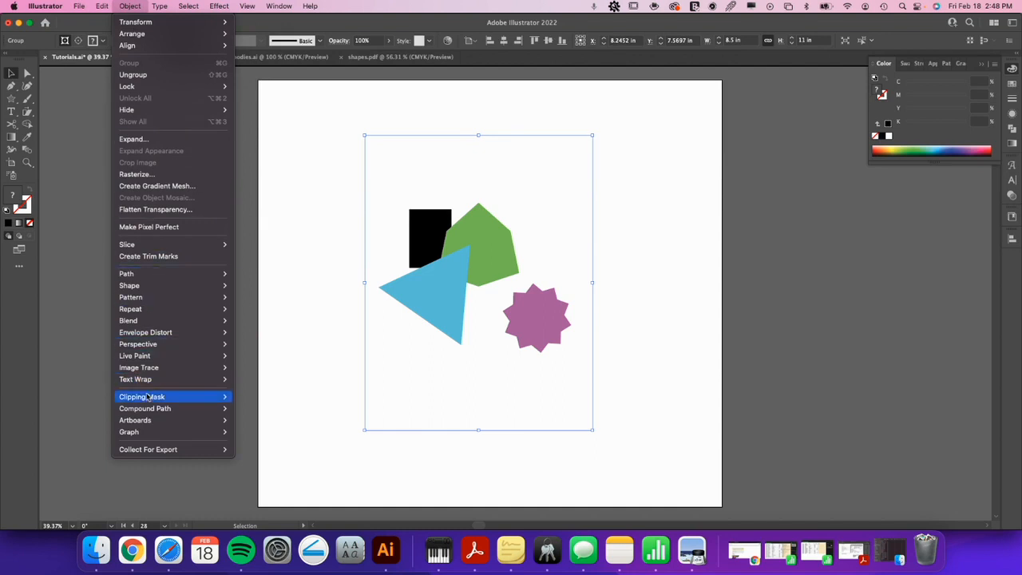
mouse_move(243, 411)
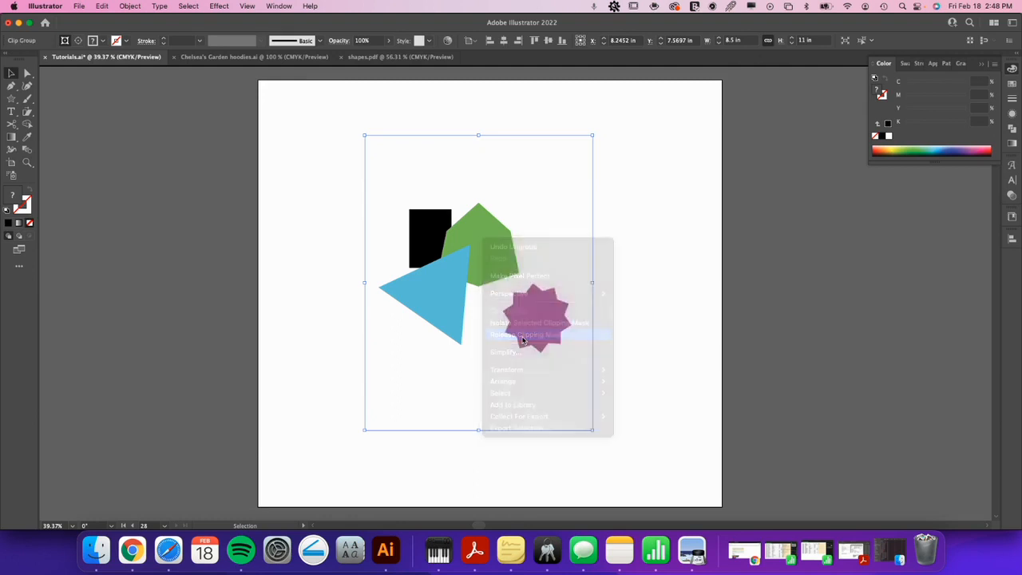
click(525, 334)
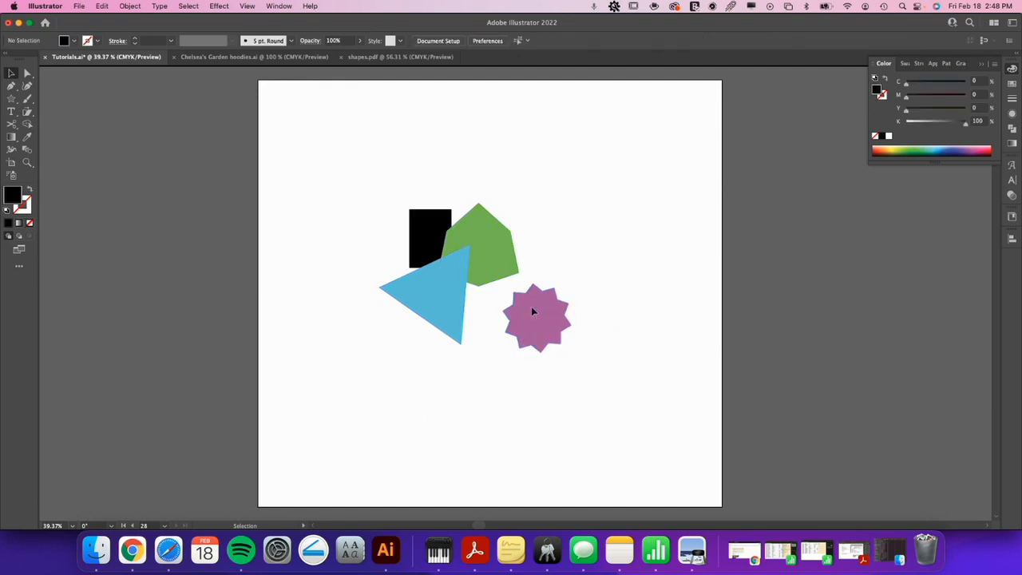
click(429, 240)
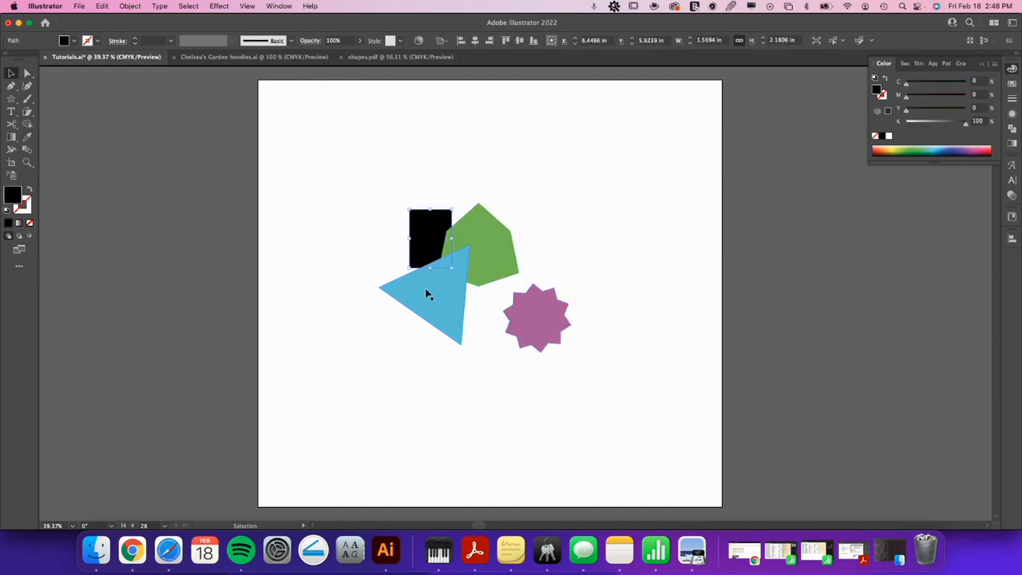
click(427, 296)
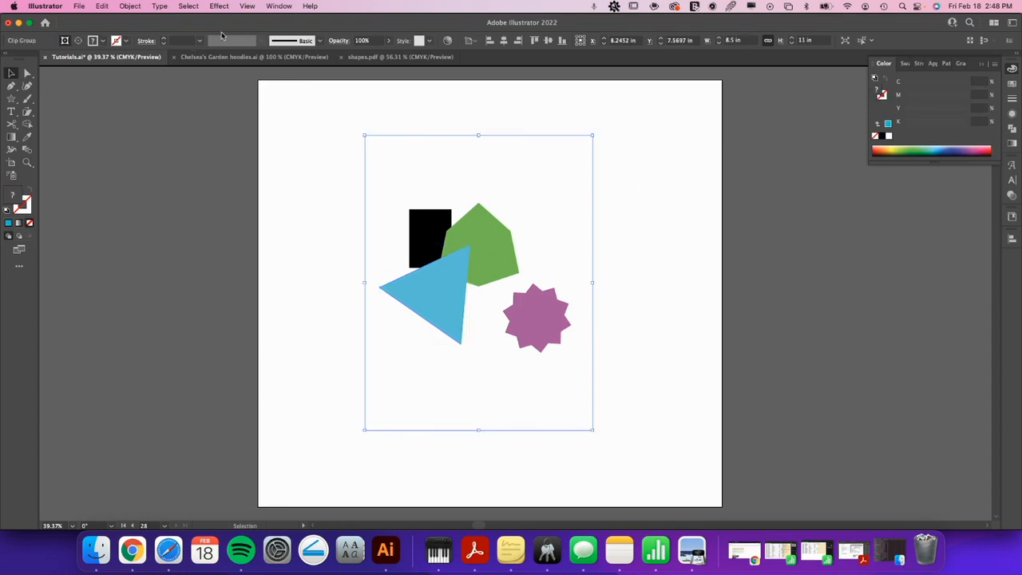
Step: Release the clipping mask via Object > Clipping Mask and confirm Release is greyed out
click(130, 6)
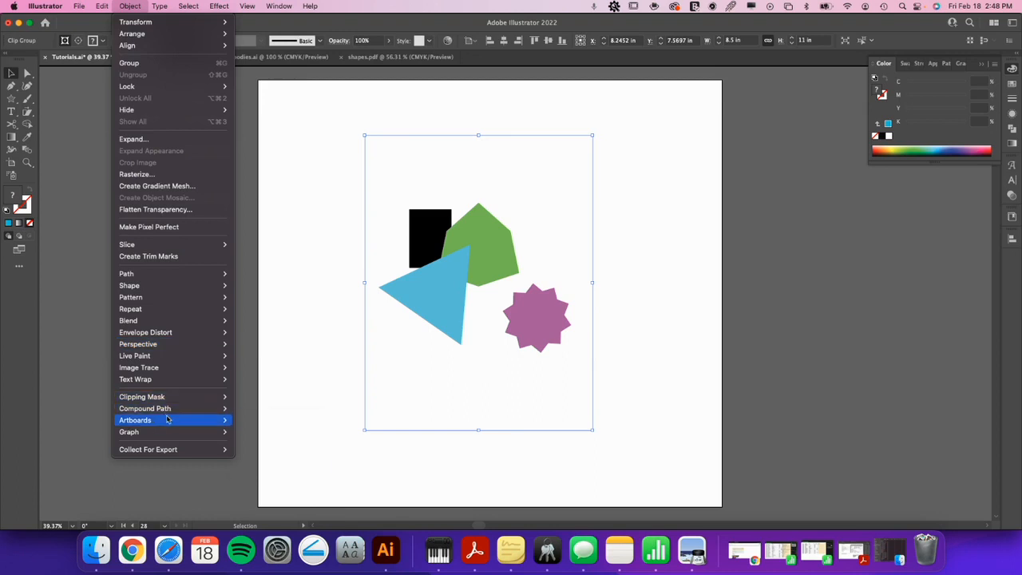
mouse_move(141, 397)
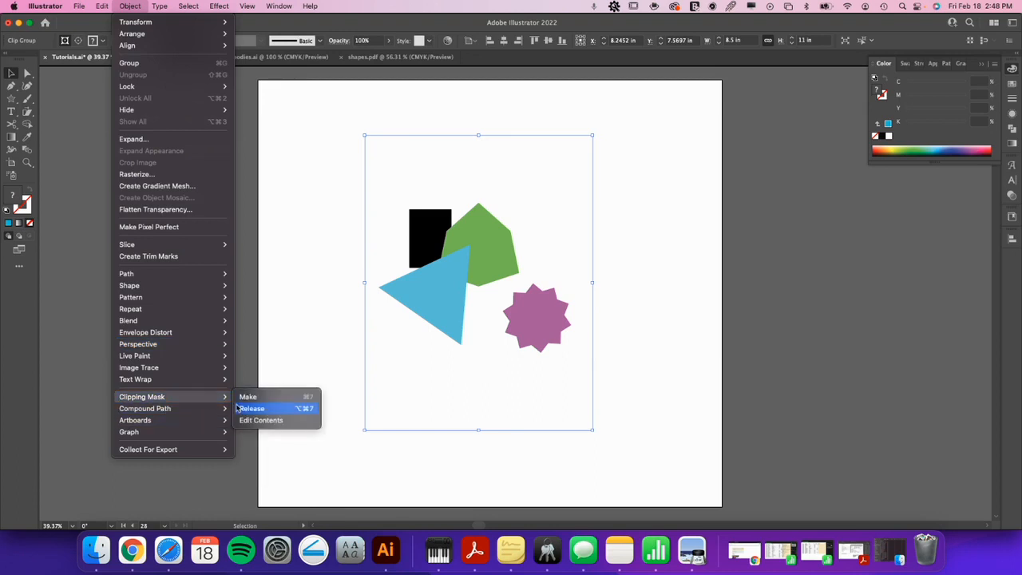
click(253, 409)
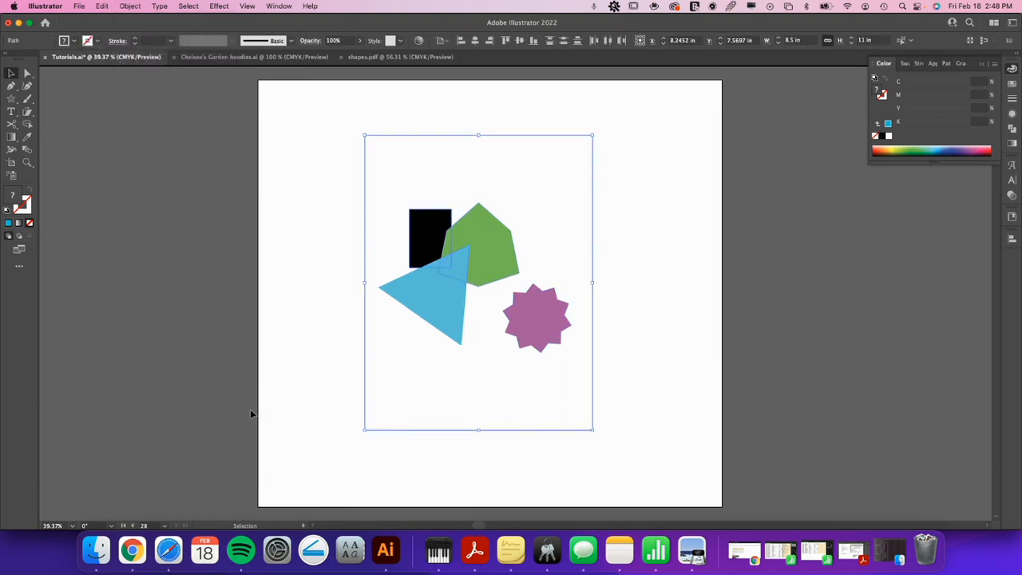
click(129, 5)
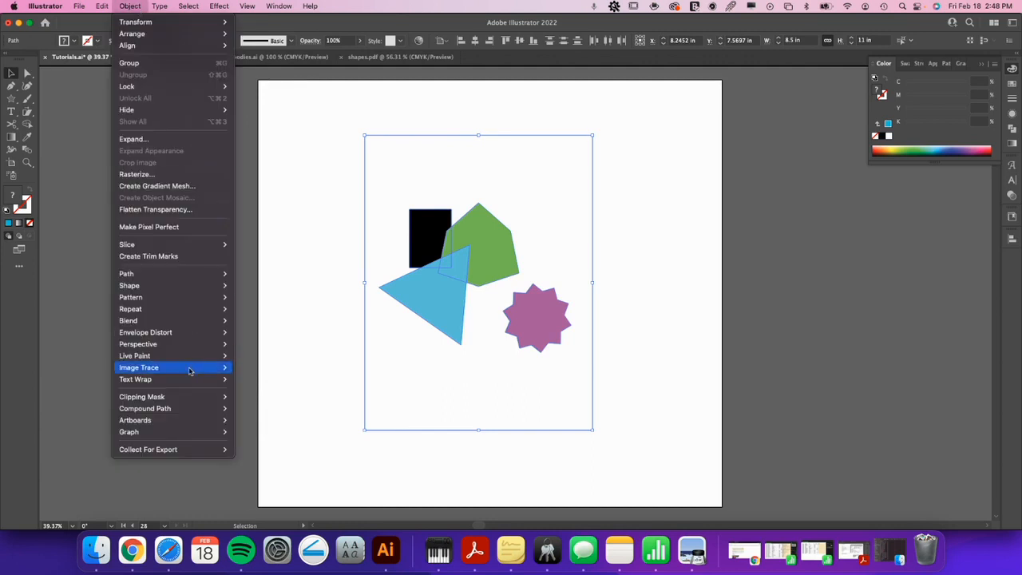
mouse_move(141, 396)
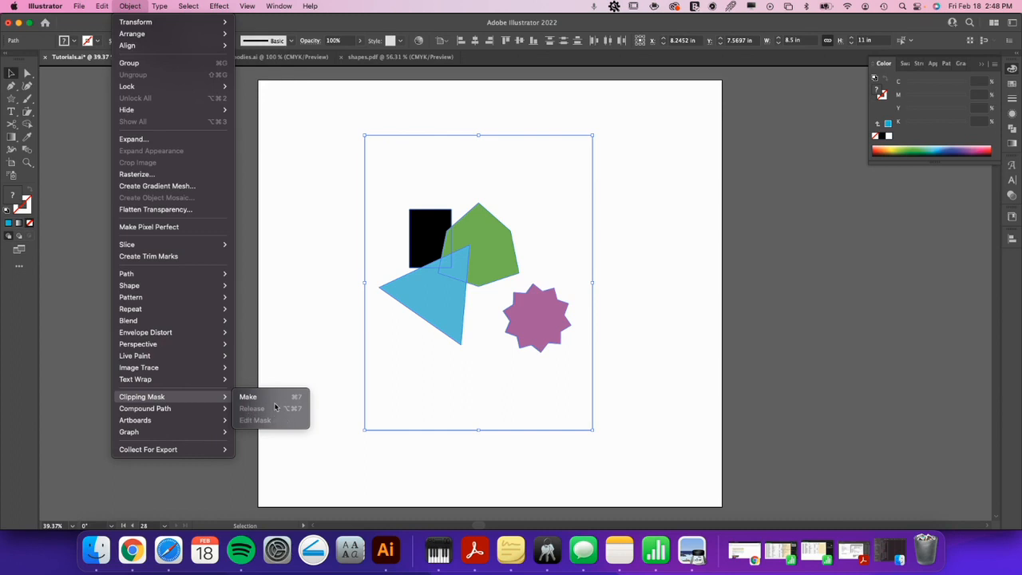
mouse_move(617, 142)
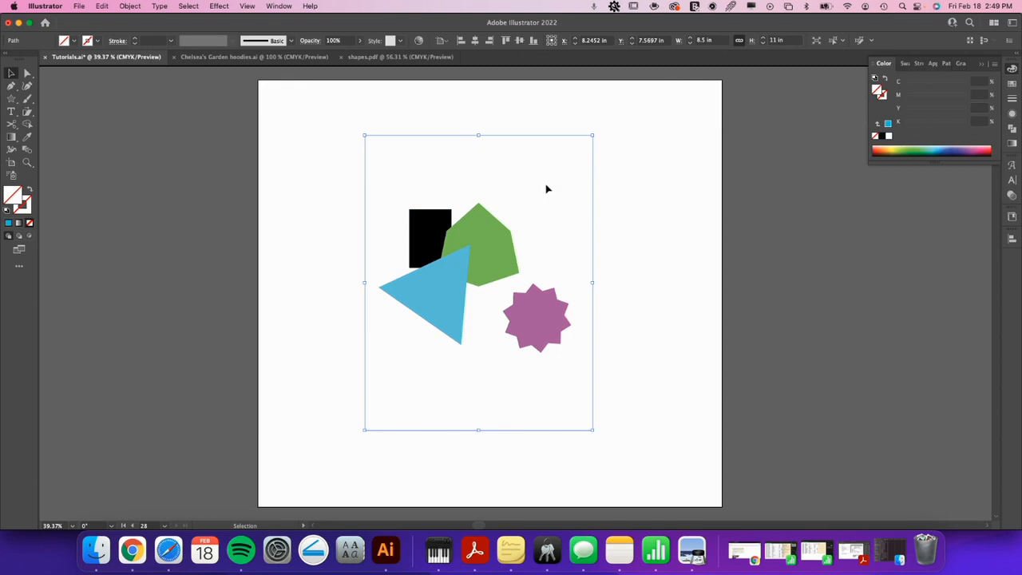
mouse_move(532, 102)
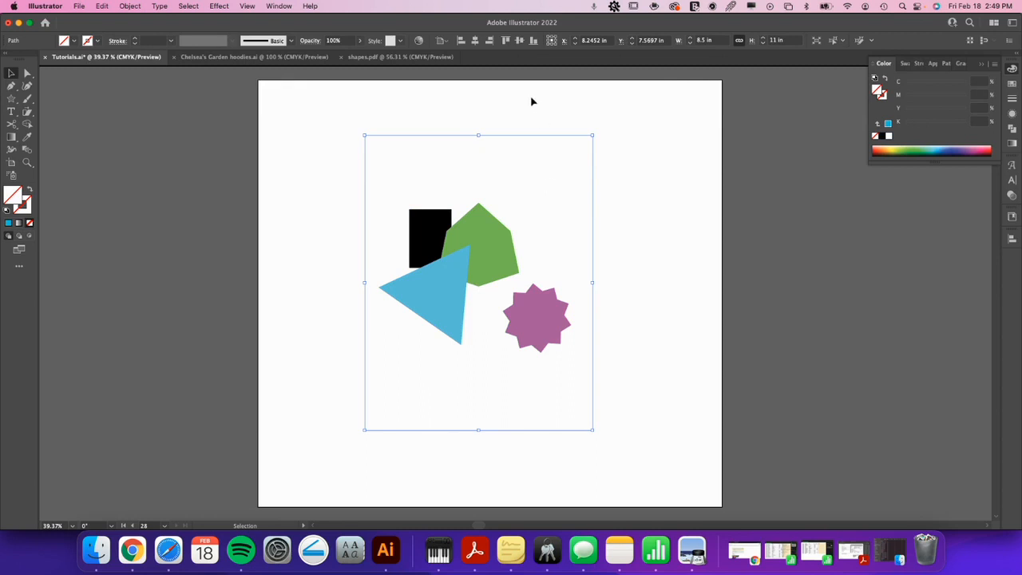
mouse_move(634, 191)
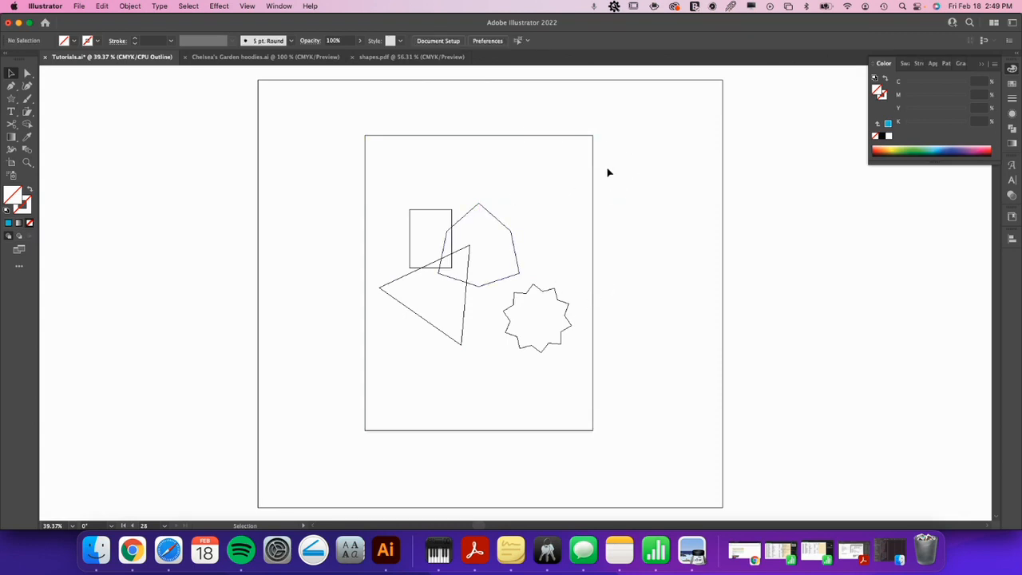
mouse_move(434, 251)
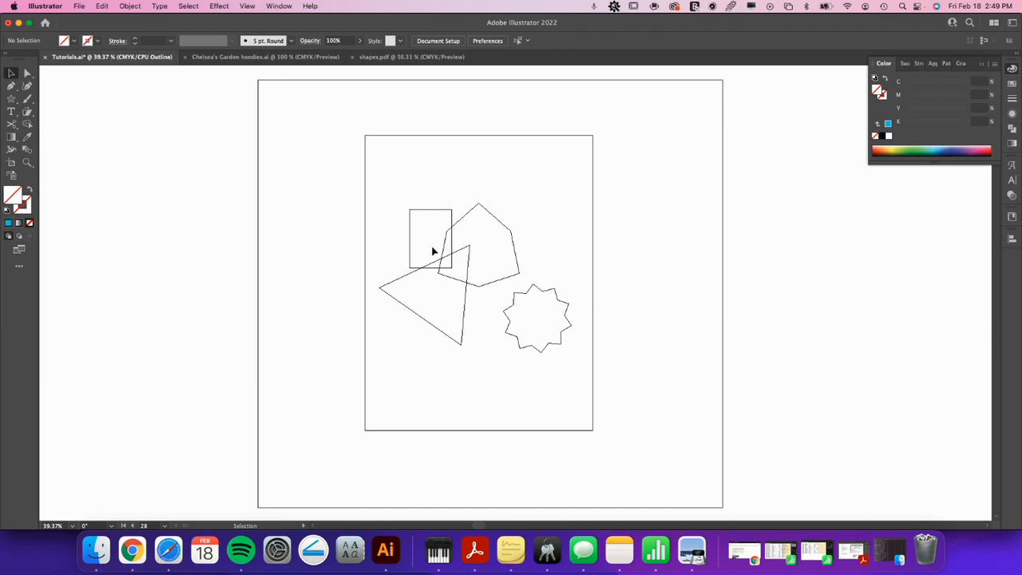
mouse_move(501, 327)
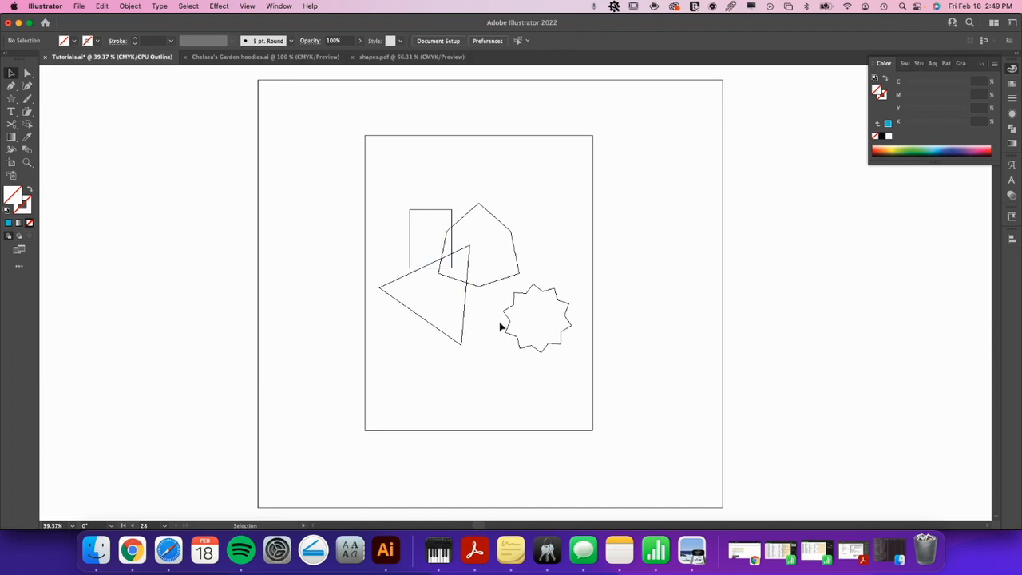
mouse_move(498, 324)
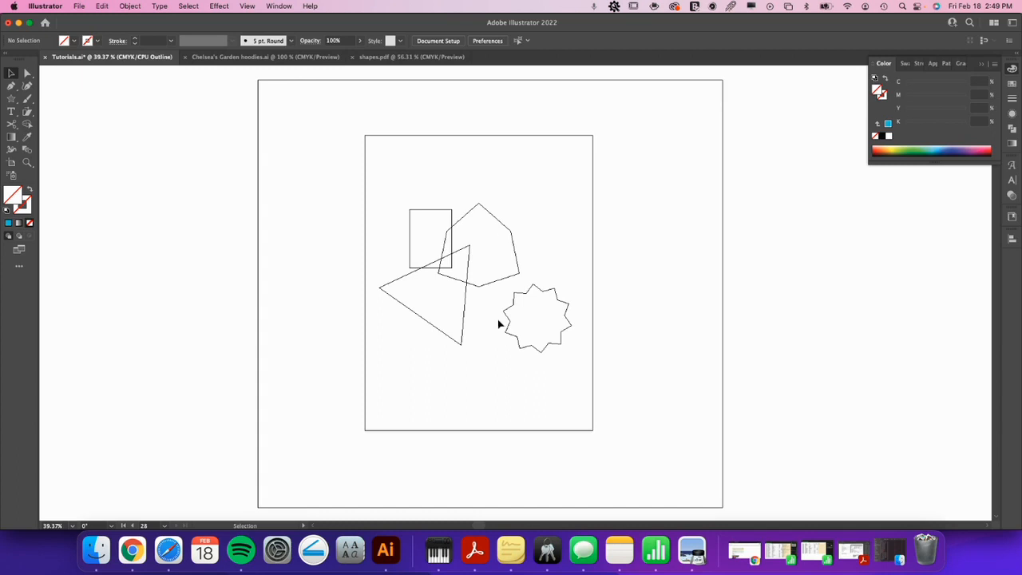
mouse_move(573, 271)
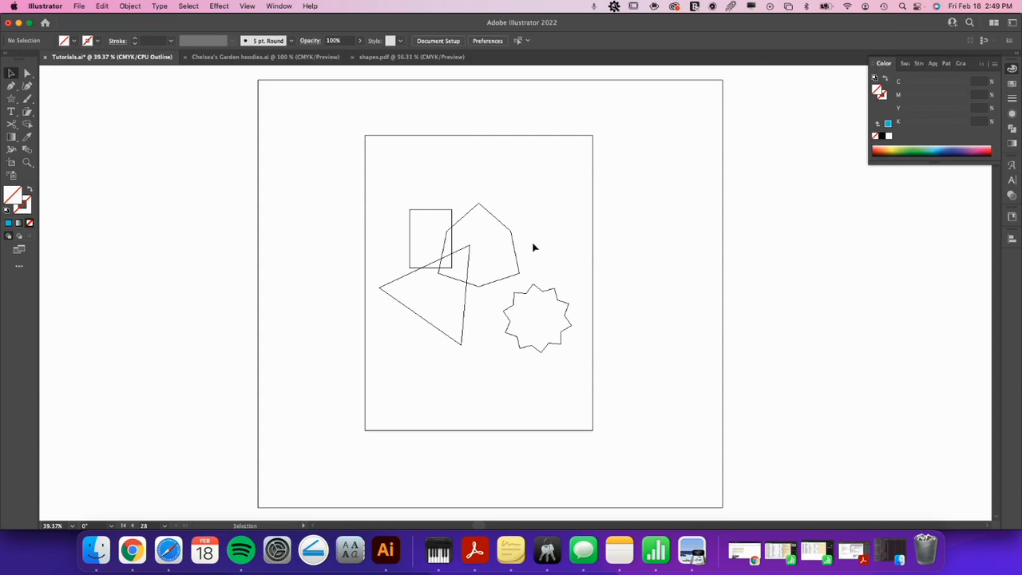
mouse_move(546, 238)
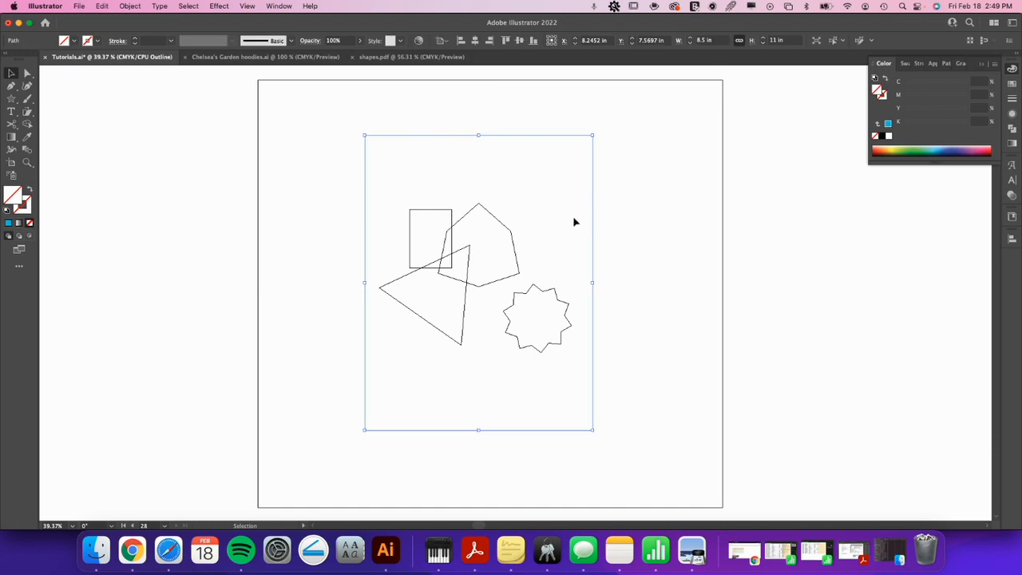
mouse_move(371, 373)
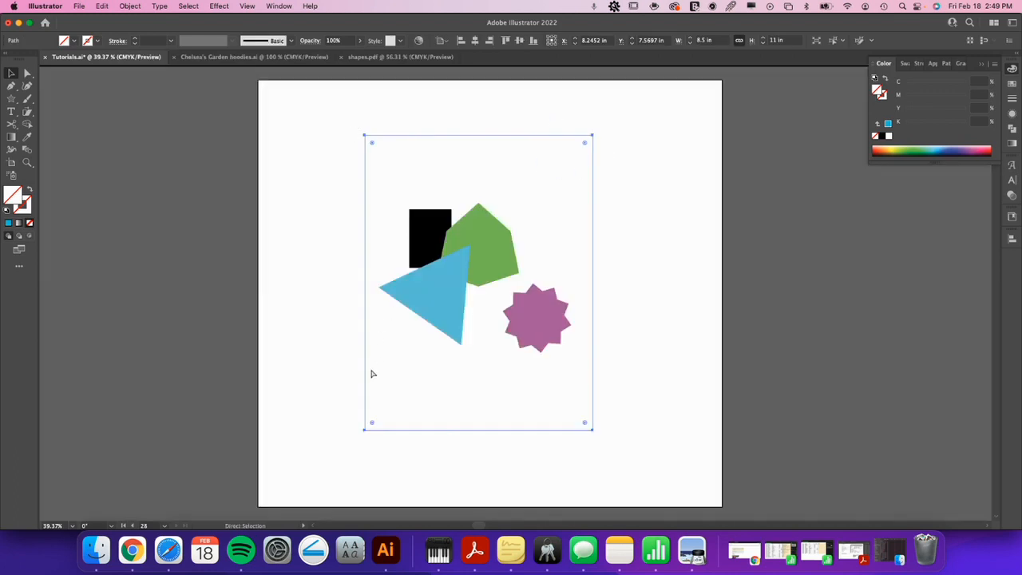
Step: Select the black square and then the blue triangle individually to confirm they're separate
click(369, 370)
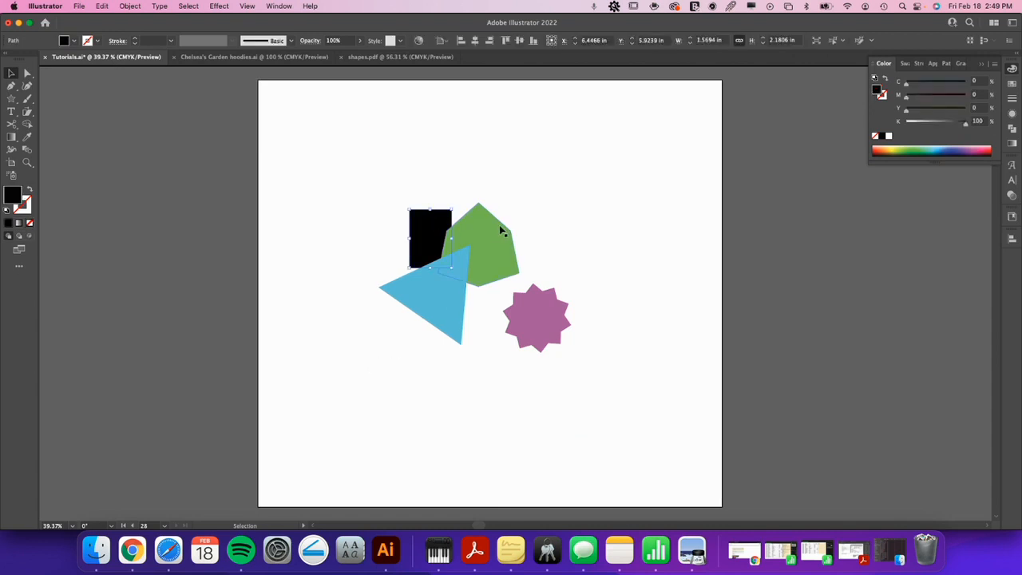
click(537, 317)
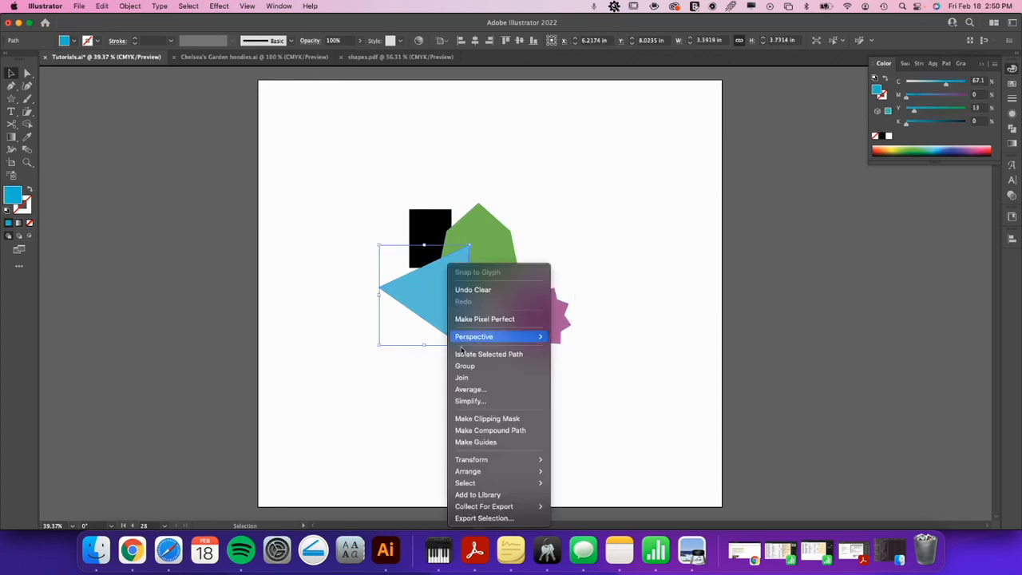
mouse_move(559, 360)
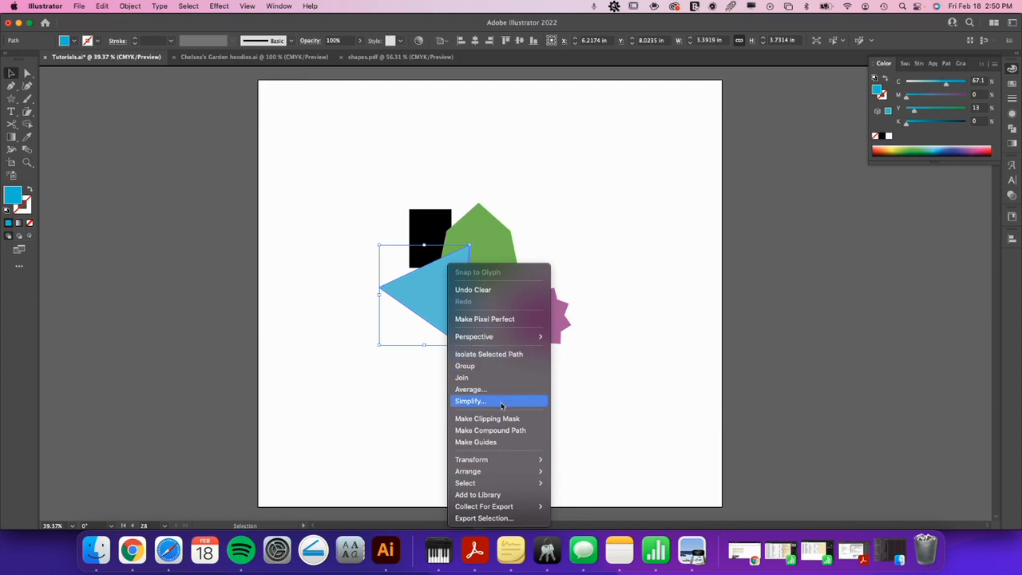
mouse_move(496, 377)
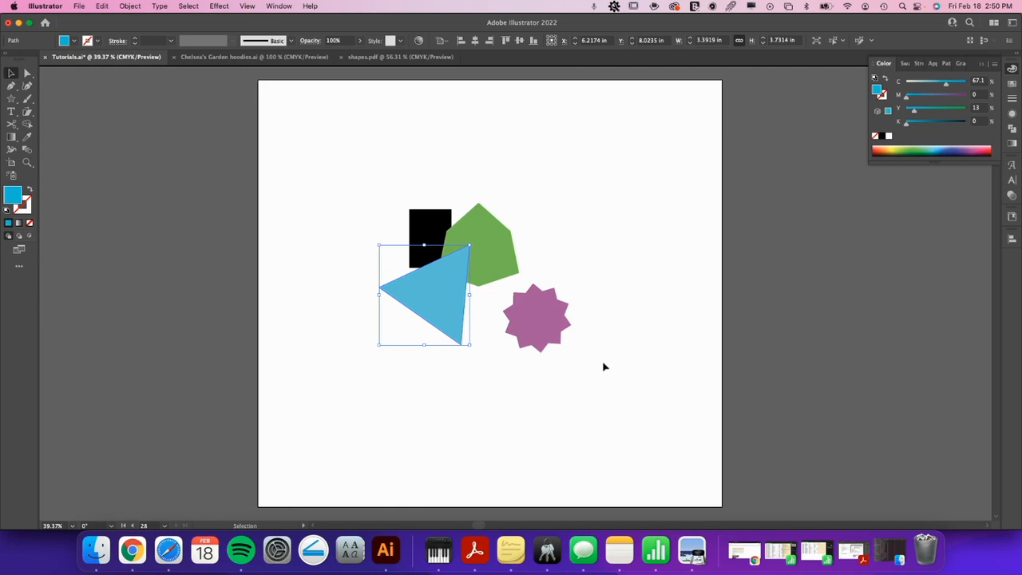
mouse_move(605, 366)
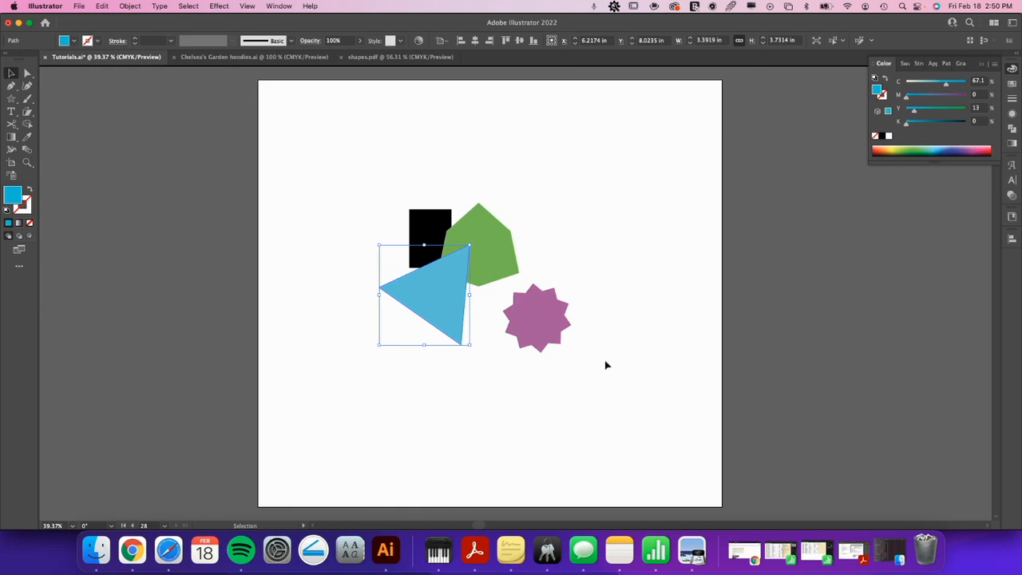